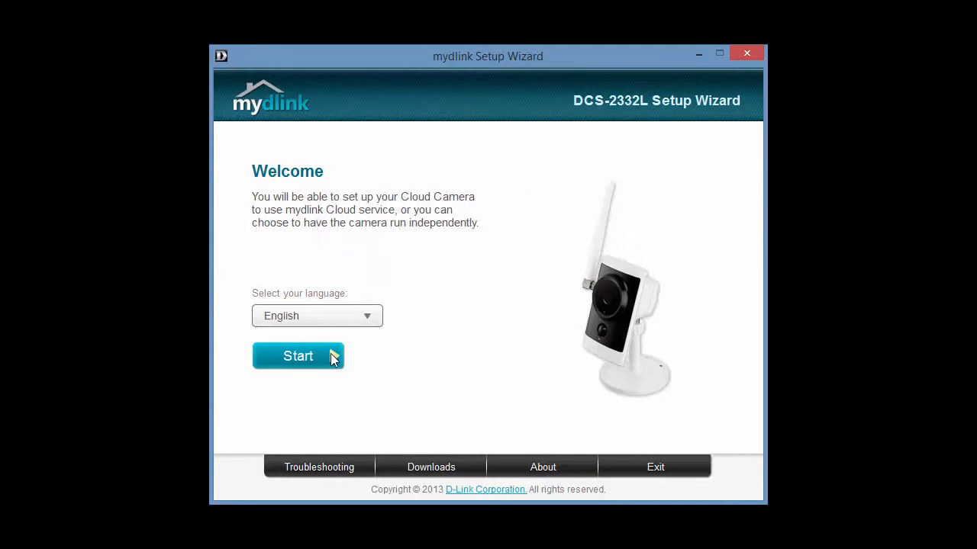
Step: Start the wizard in English and accept the DCS-2332L license terms and conditions
left_click(298, 355)
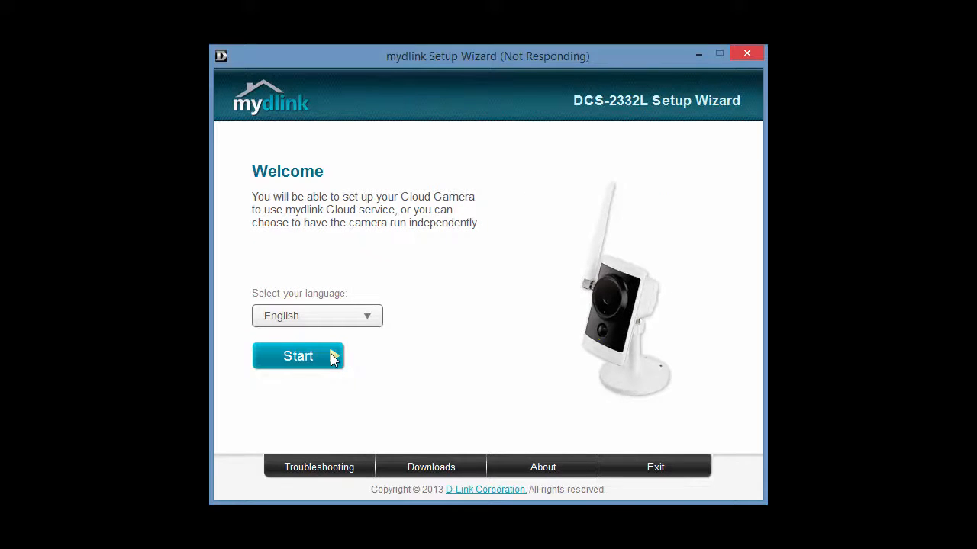
left_click(298, 357)
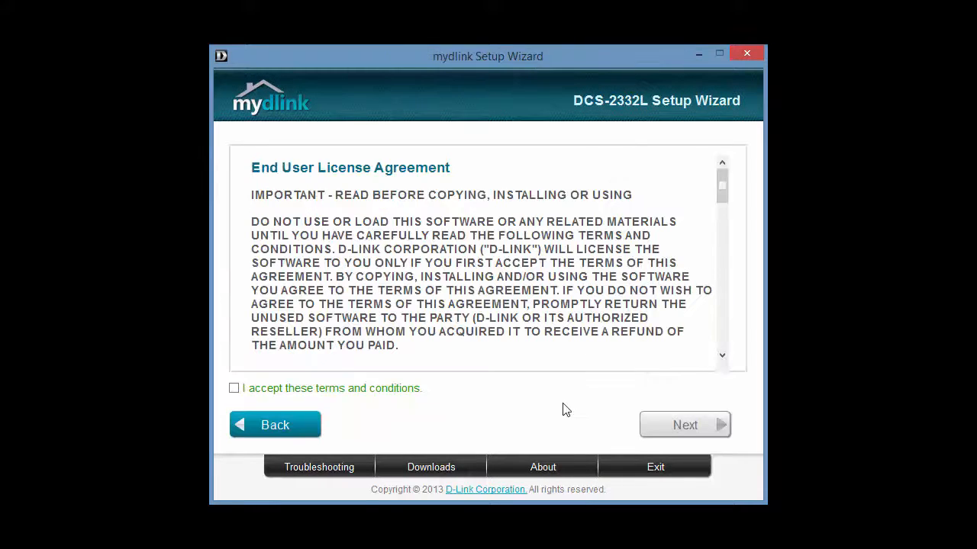
mouse_move(253, 382)
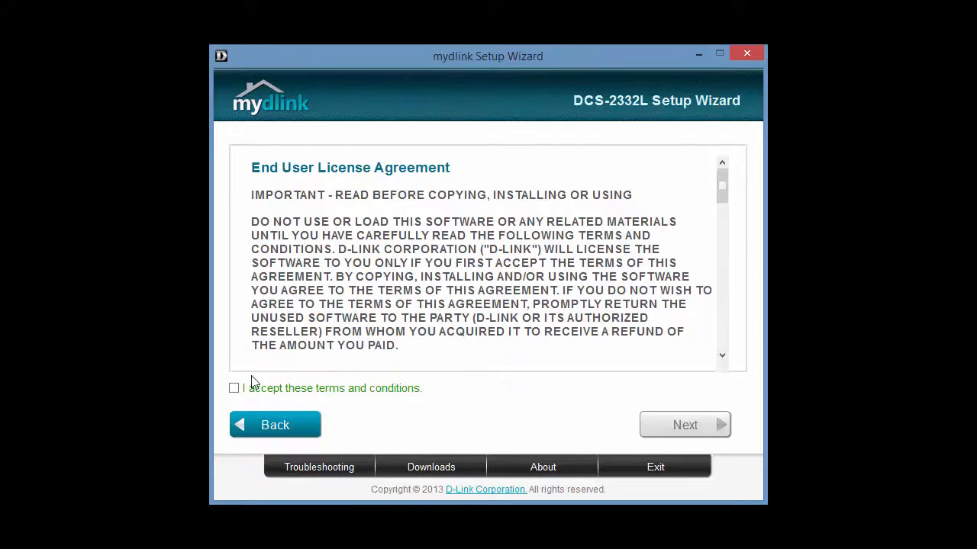
left_click(235, 389)
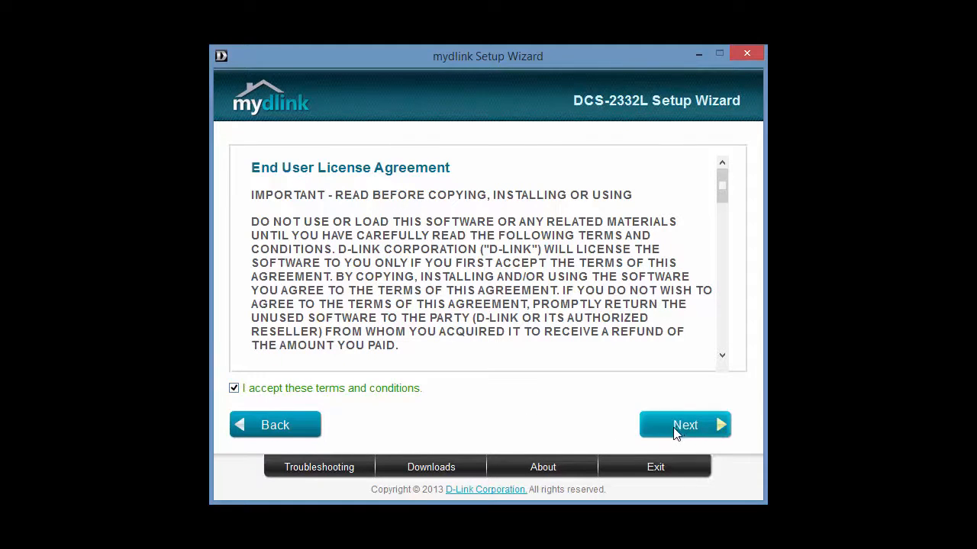
Step: Advance through the Cloud Camera, router, power adapter and LED connection instructions
left_click(684, 424)
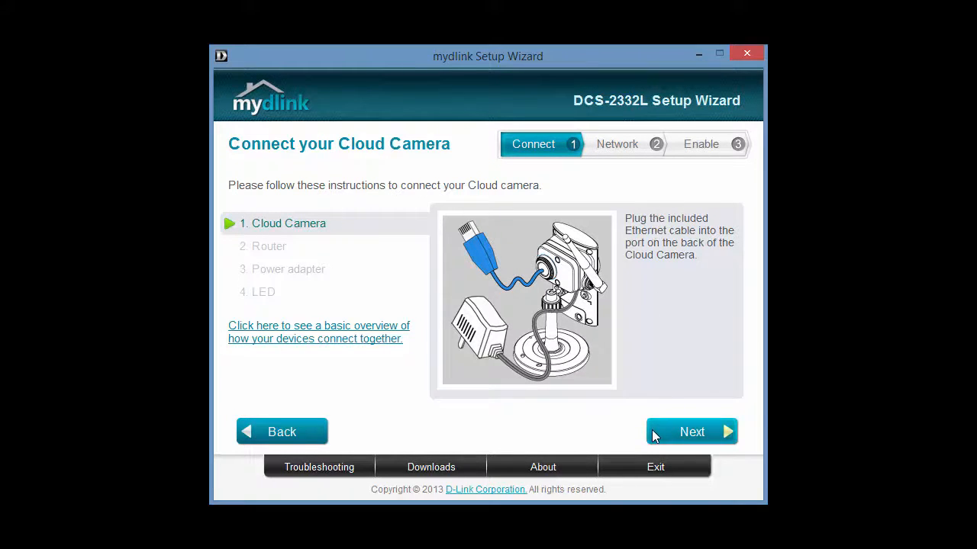
mouse_move(627, 434)
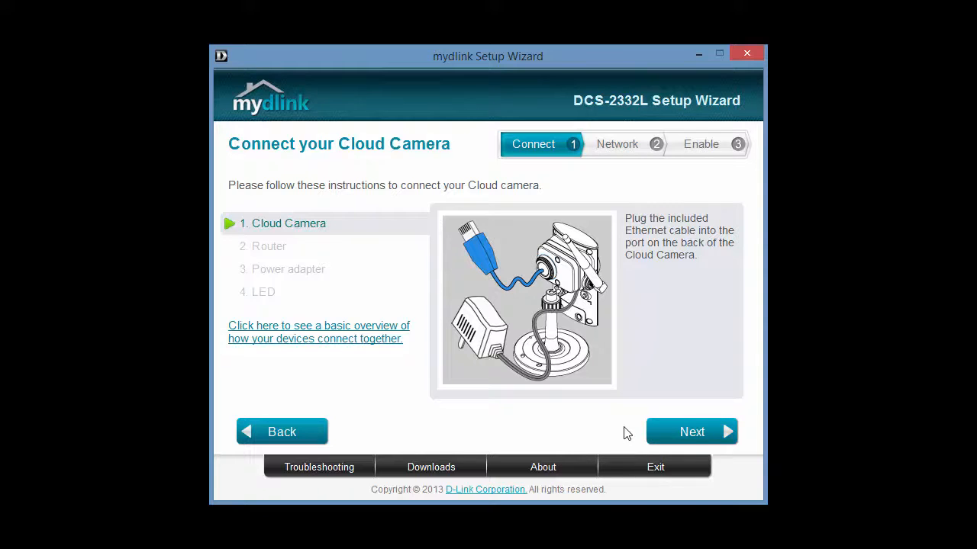
mouse_move(618, 433)
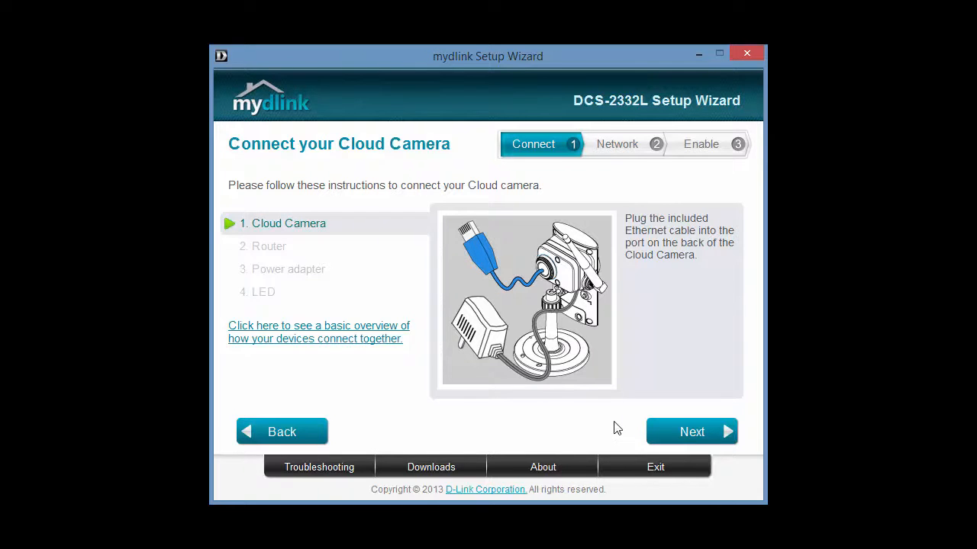
left_click(690, 430)
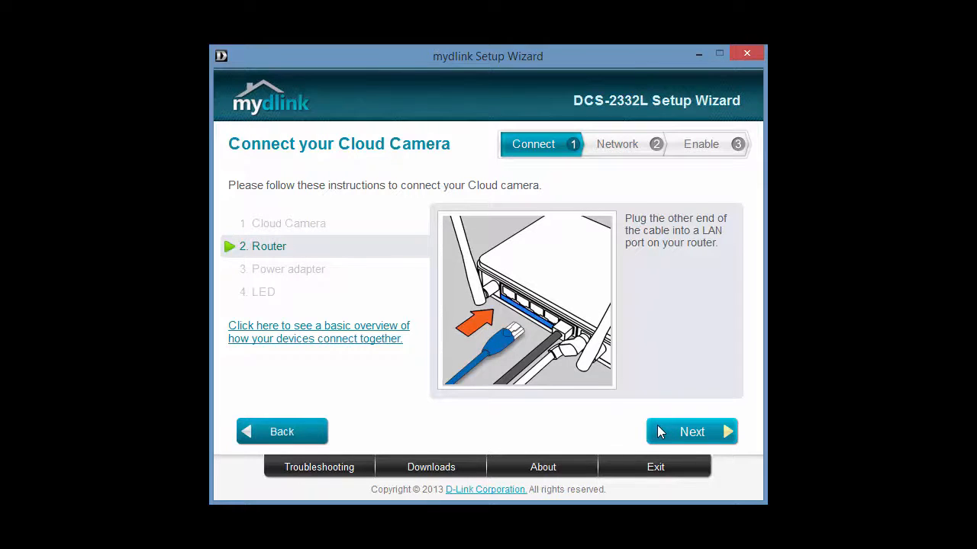
left_click(691, 431)
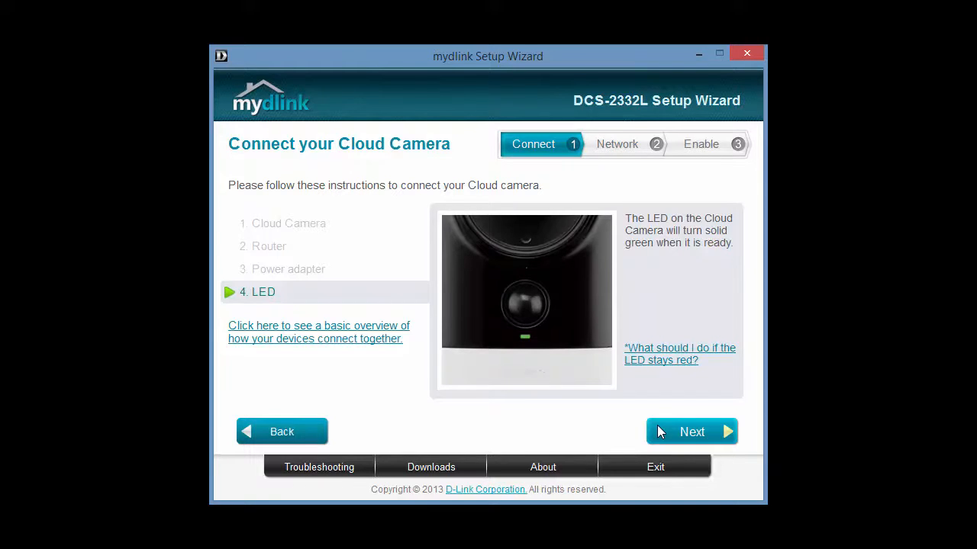
left_click(691, 431)
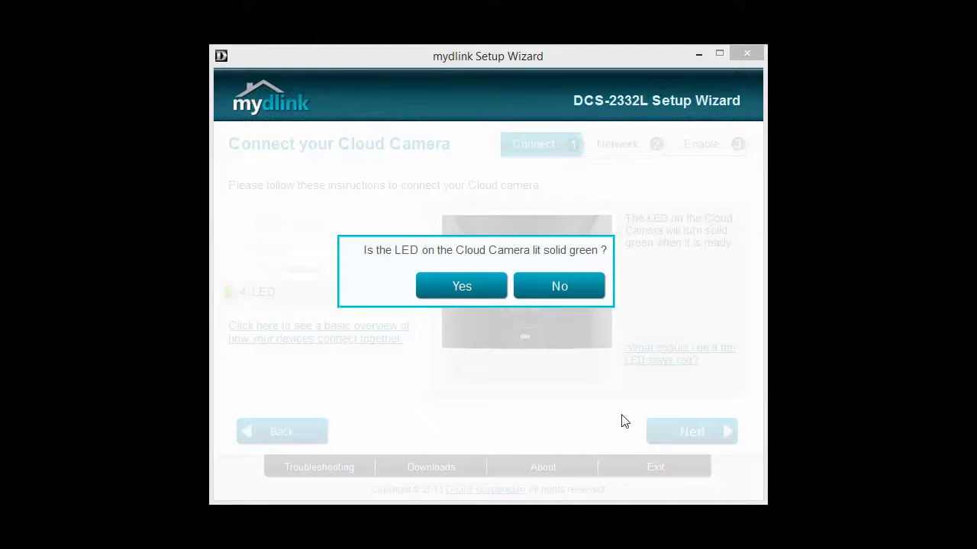
Step: Confirm the solid green LED, select the DCS-2332L, verify its admin password and keep Ethernet
left_click(461, 287)
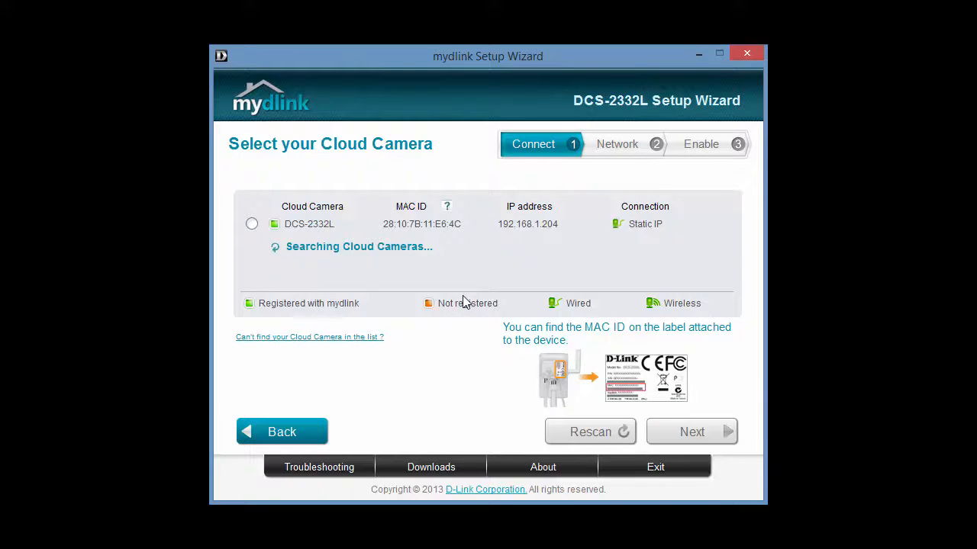
left_click(252, 223)
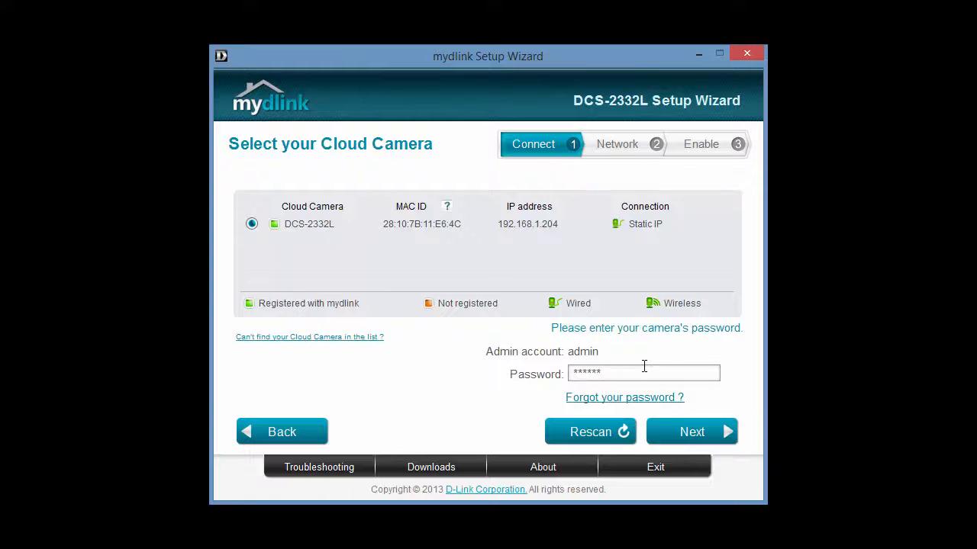
left_click(692, 431)
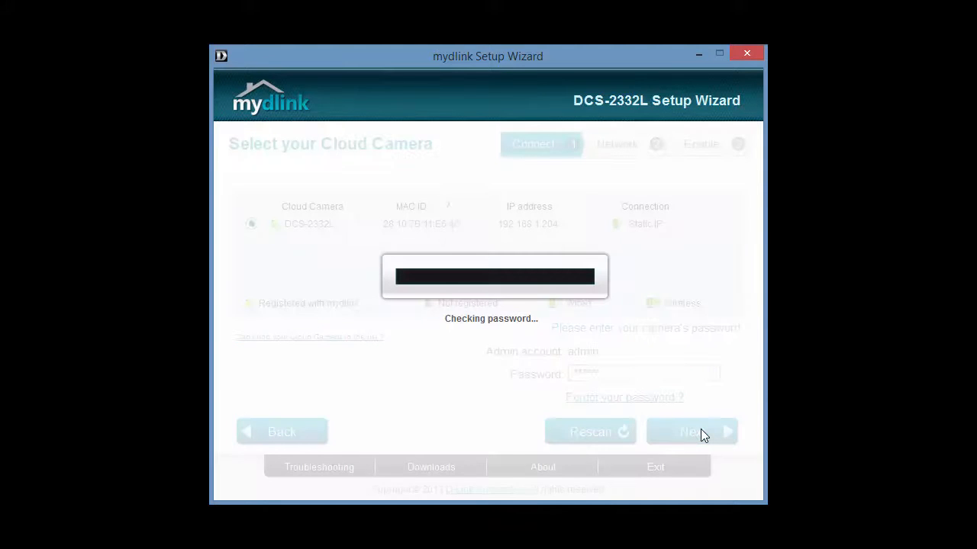
left_click(690, 432)
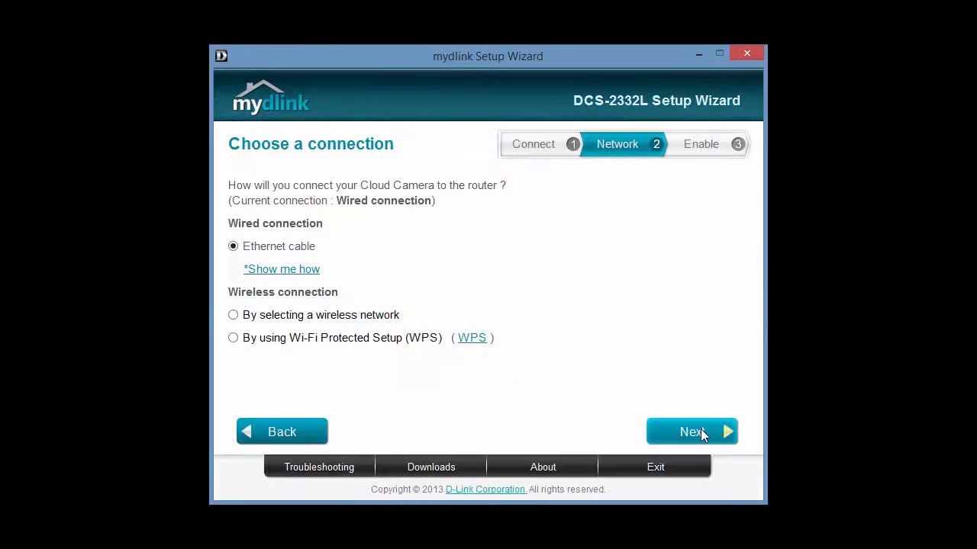
left_click(690, 432)
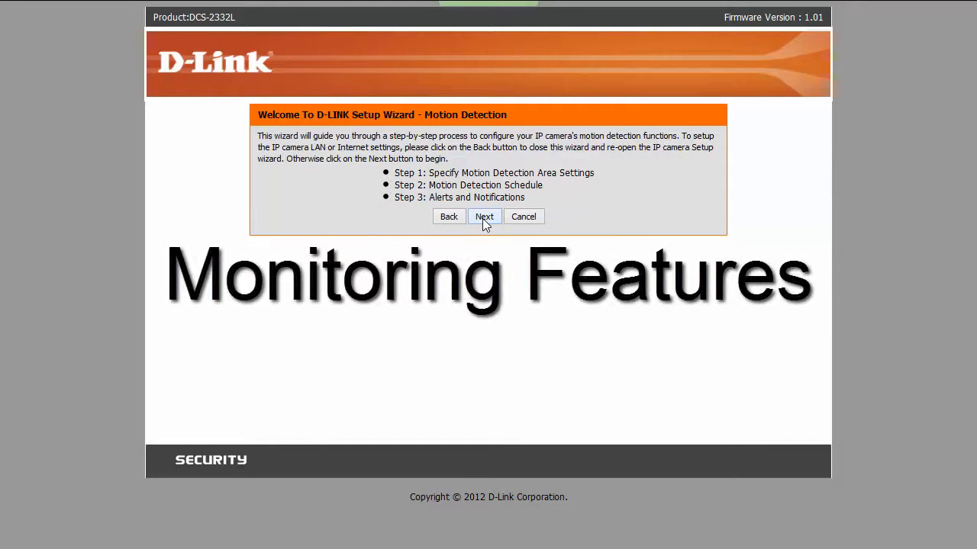
Step: Configure video clip recording, all-week always schedule and FTP alerts to ftp.camcloud.com, then apply
left_click(485, 217)
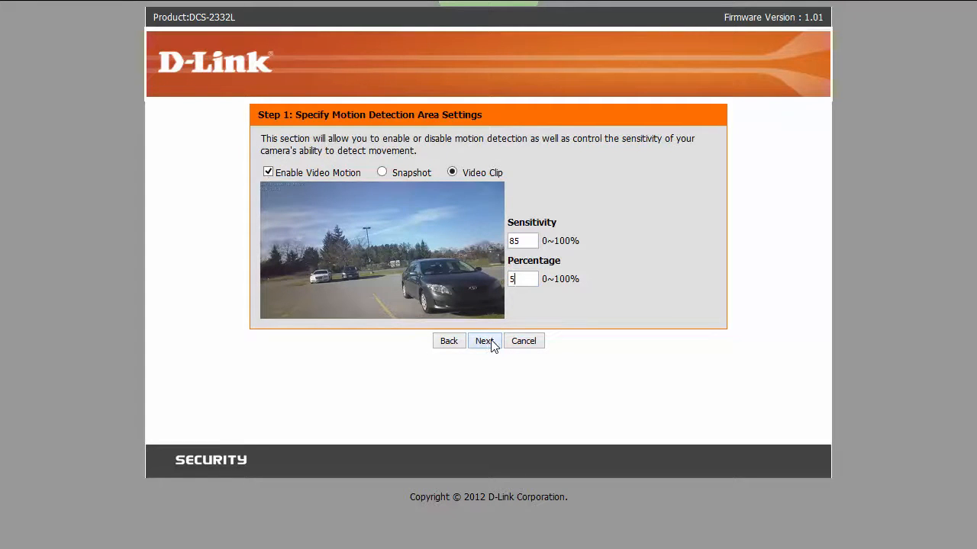
left_click(484, 340)
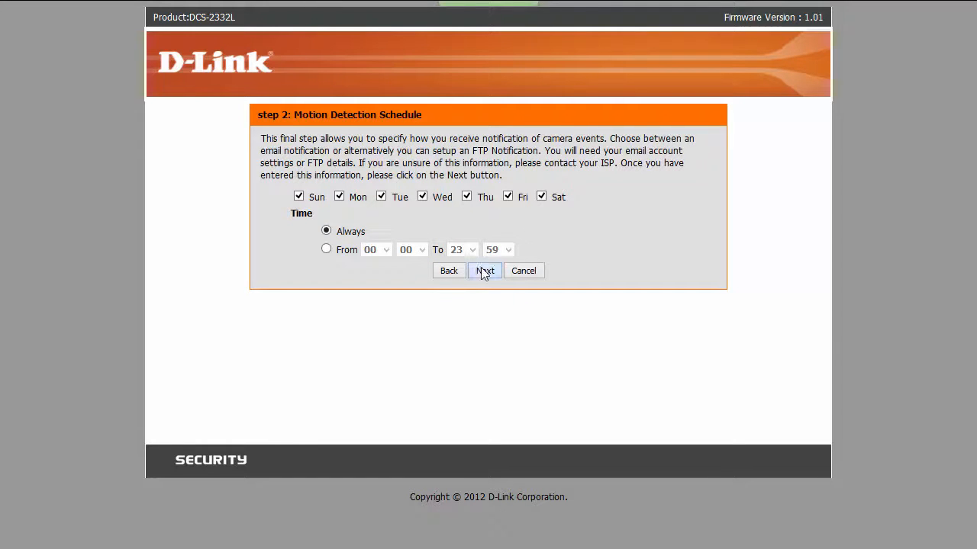
left_click(485, 270)
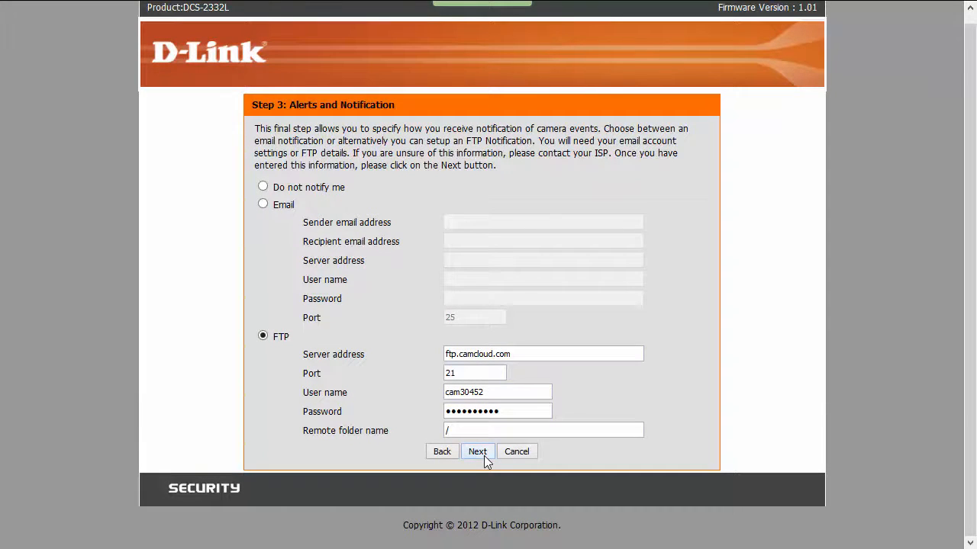
left_click(476, 451)
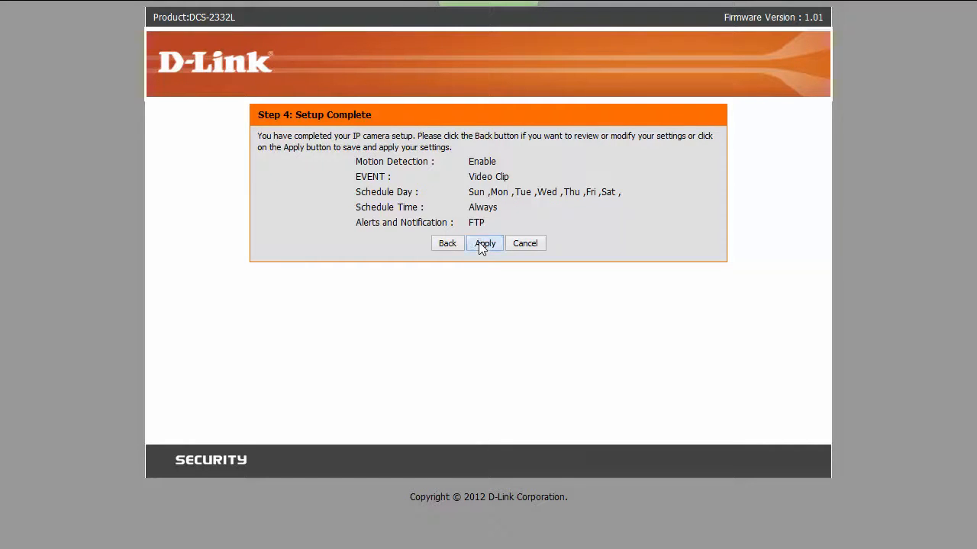
left_click(485, 243)
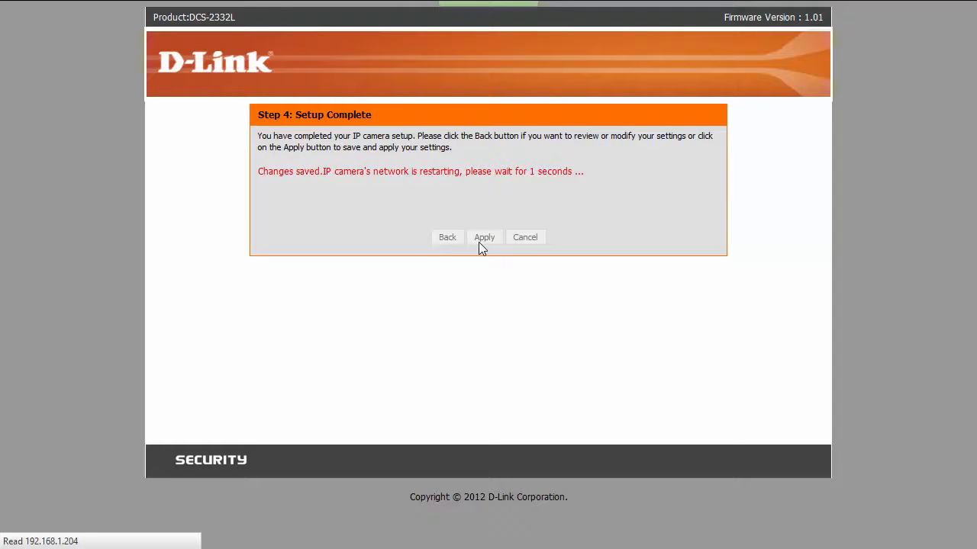
Step: Review the Event Setup page with the Camcloud FTP server, video clip media and motion event
left_click(484, 237)
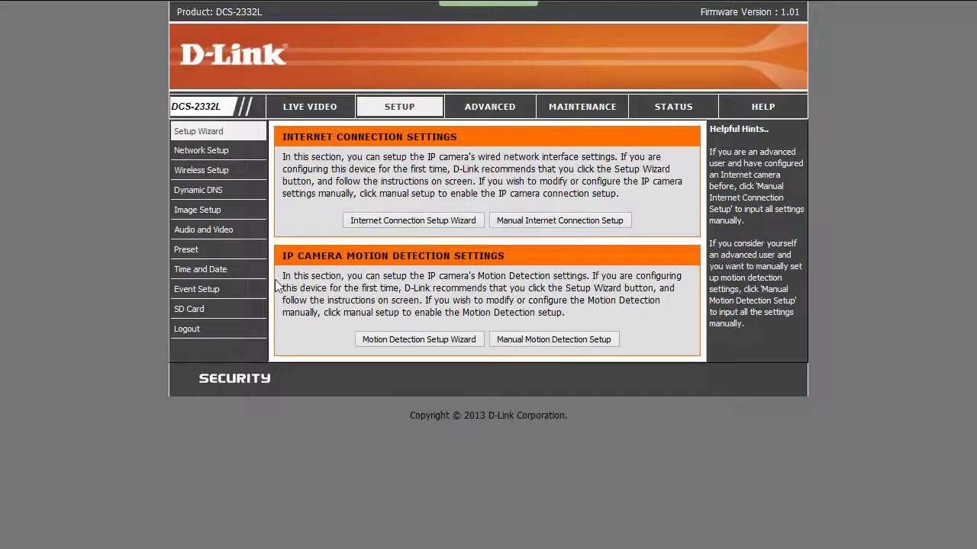
left_click(195, 290)
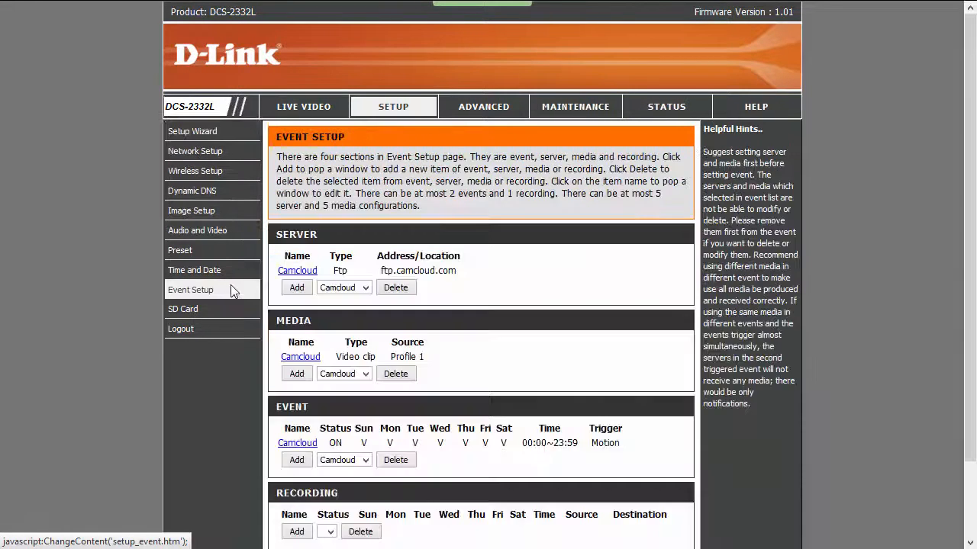
mouse_move(572, 275)
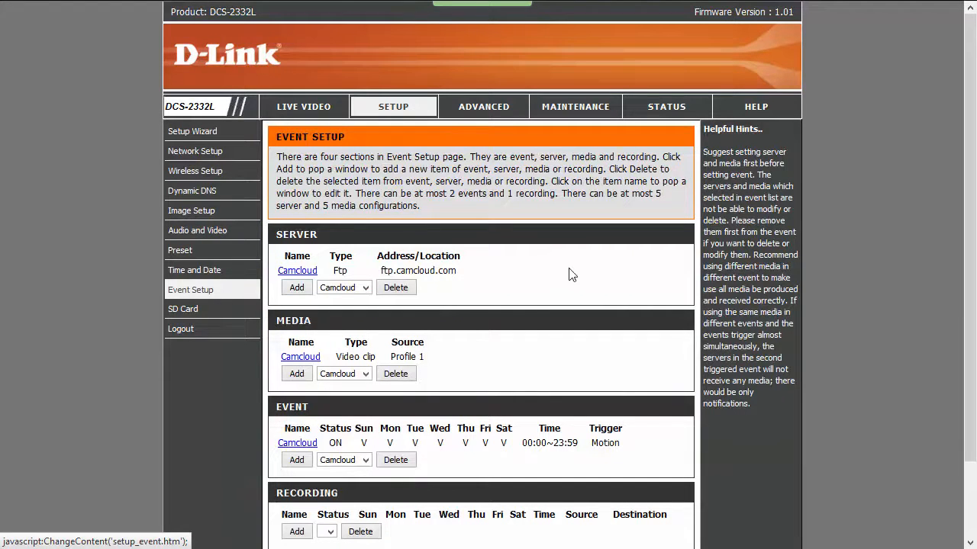
scroll("down", 3)
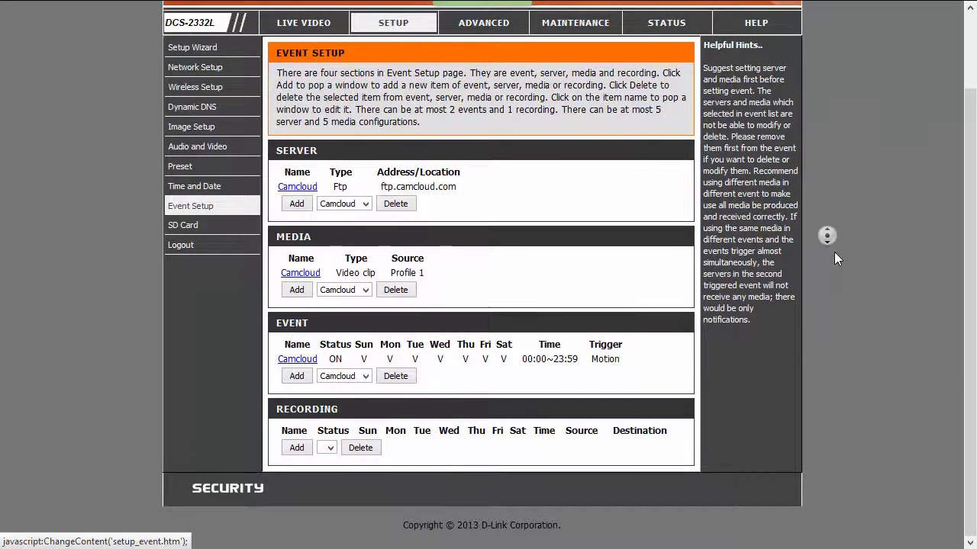
mouse_move(502, 397)
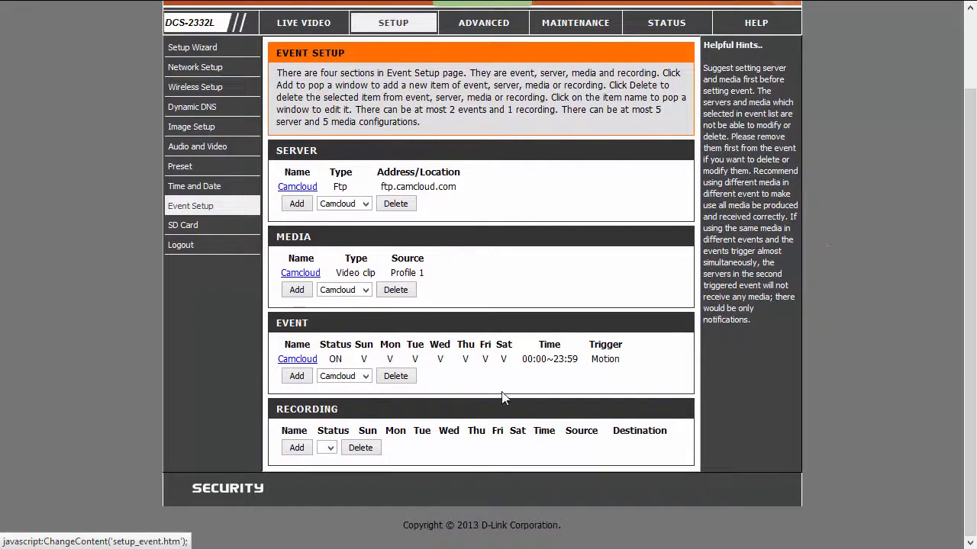
mouse_move(197, 147)
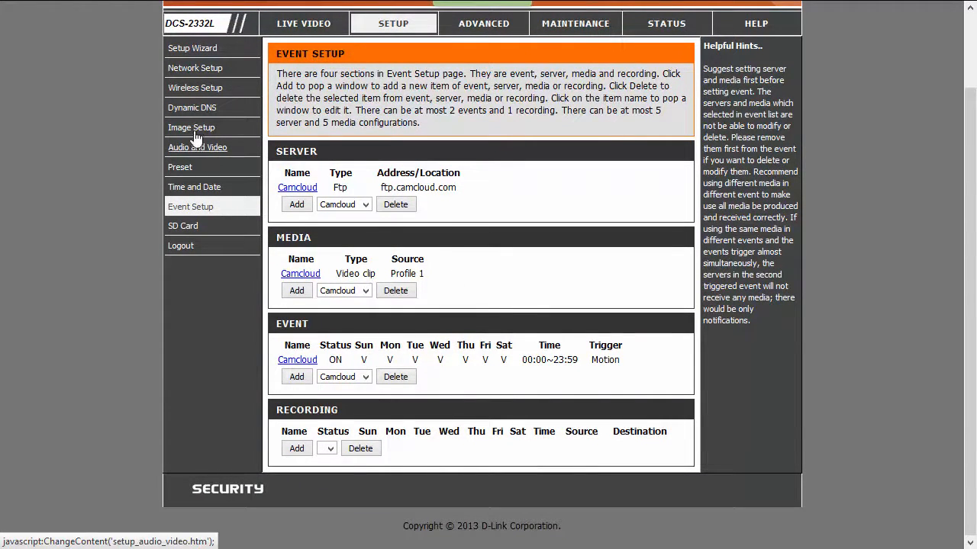
Step: Review Image Setup, then Network Setup showing static IP 192.168.1.204, HTTP port 80 and RTSP port 3024
left_click(192, 128)
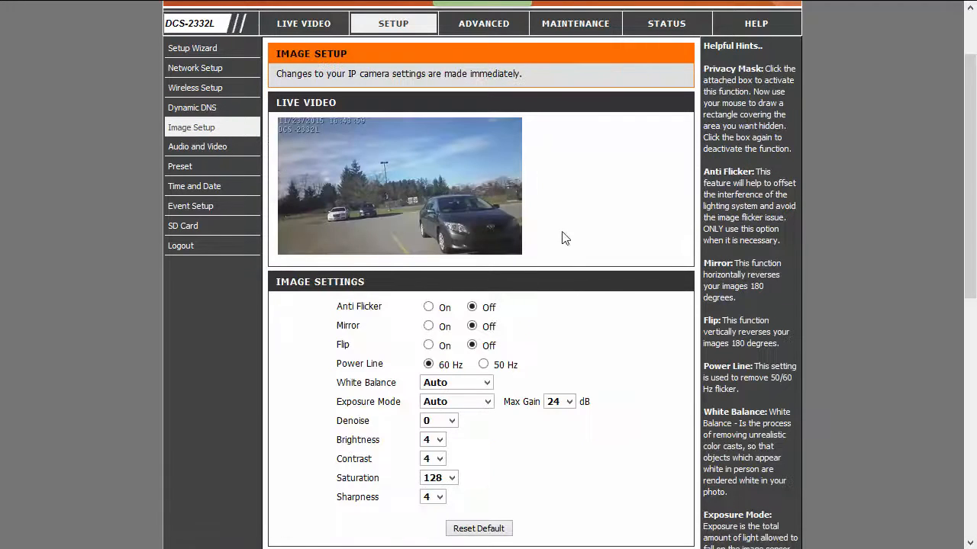
scroll("down", 3)
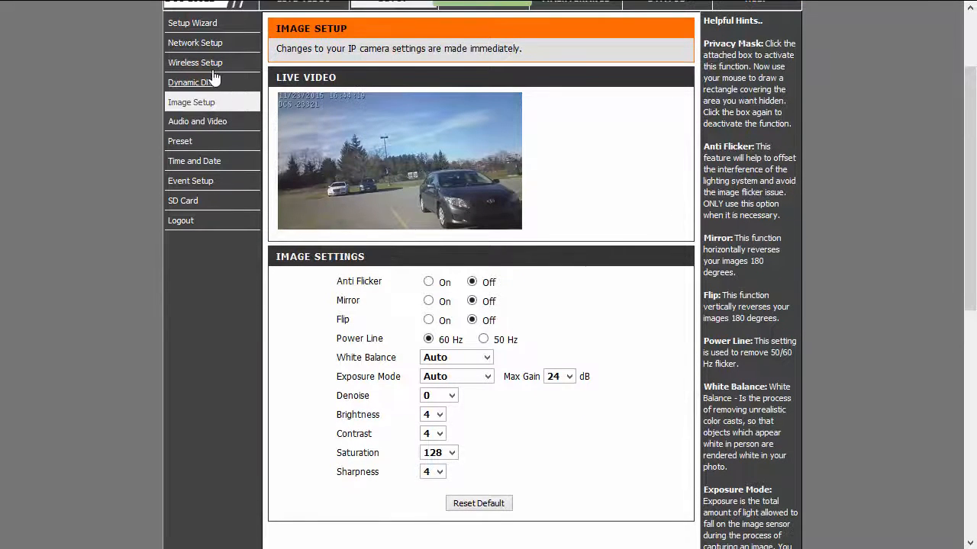
left_click(195, 43)
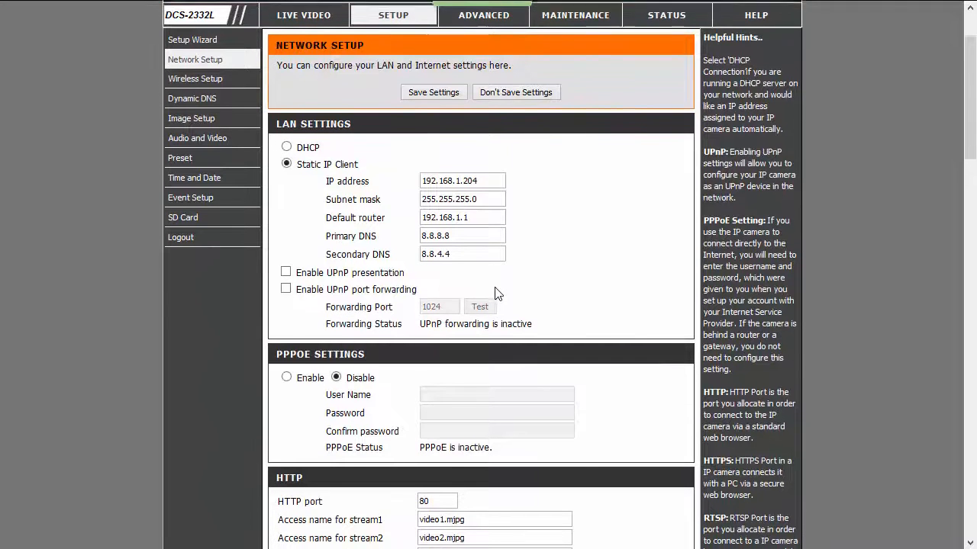
scroll("down", 3)
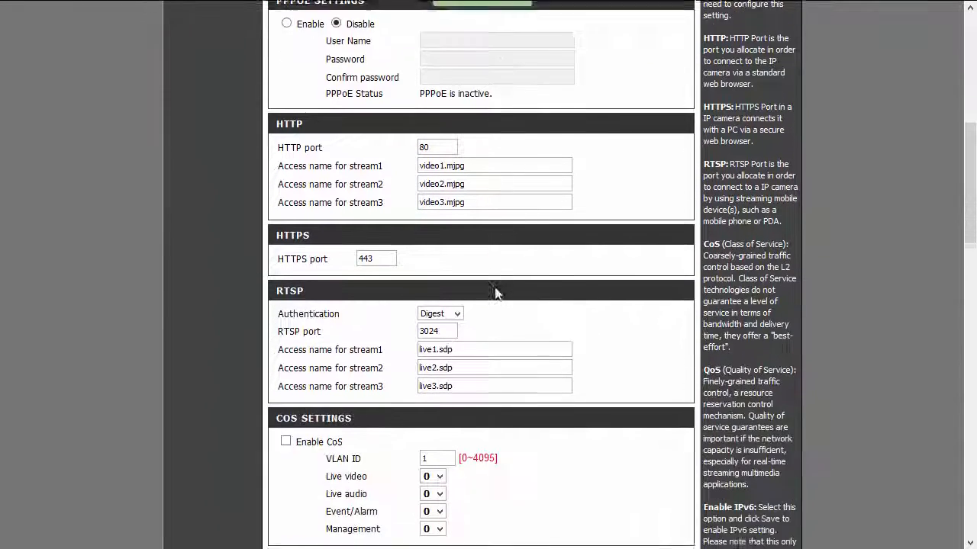
scroll("down", 3)
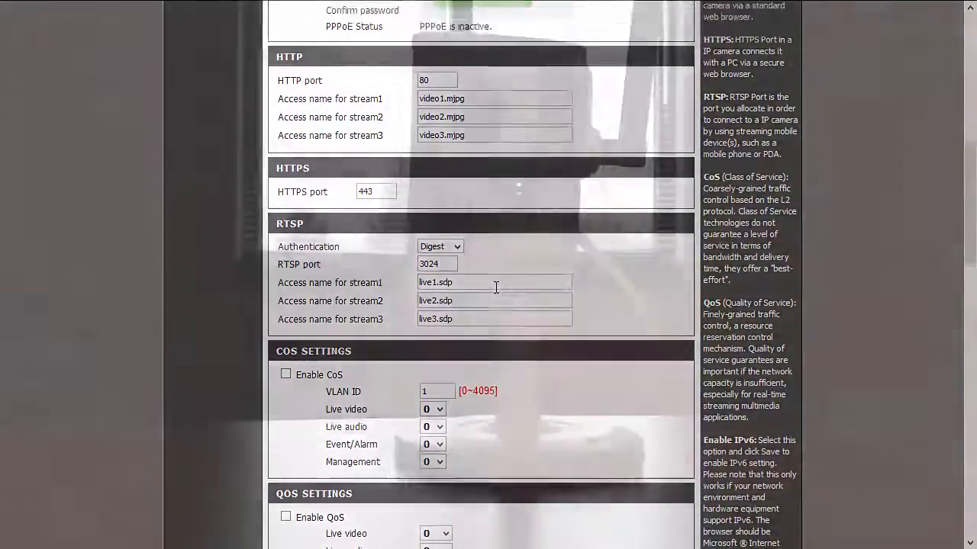